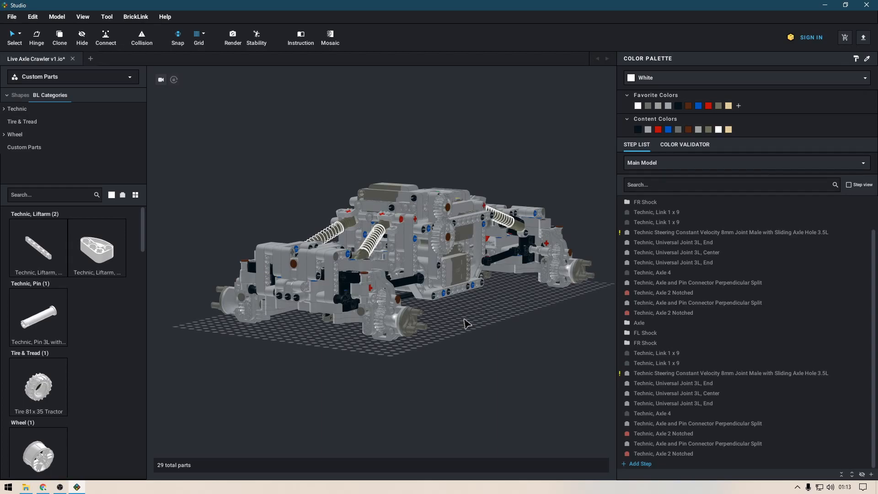
mouse_move(476, 330)
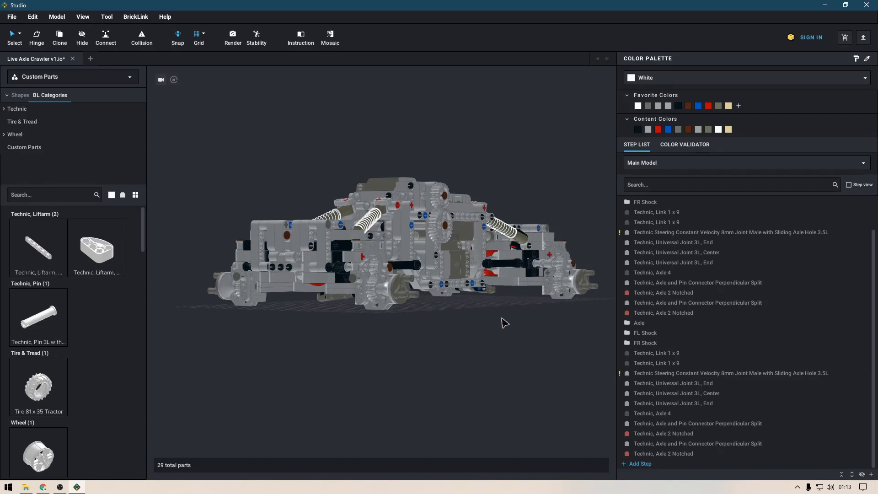
mouse_move(472, 309)
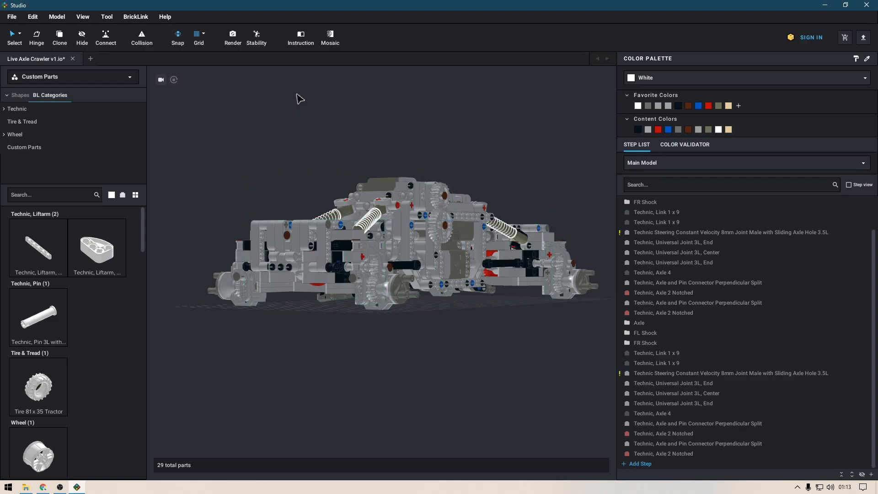
mouse_move(357, 102)
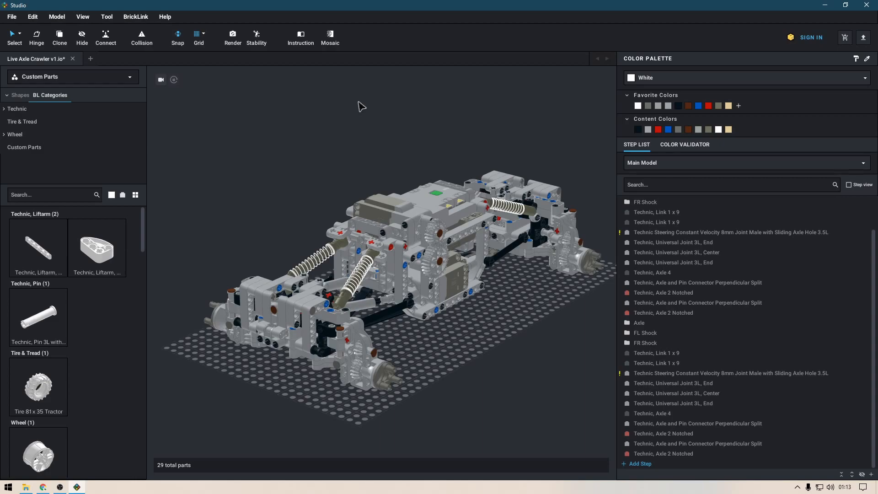
mouse_move(221, 129)
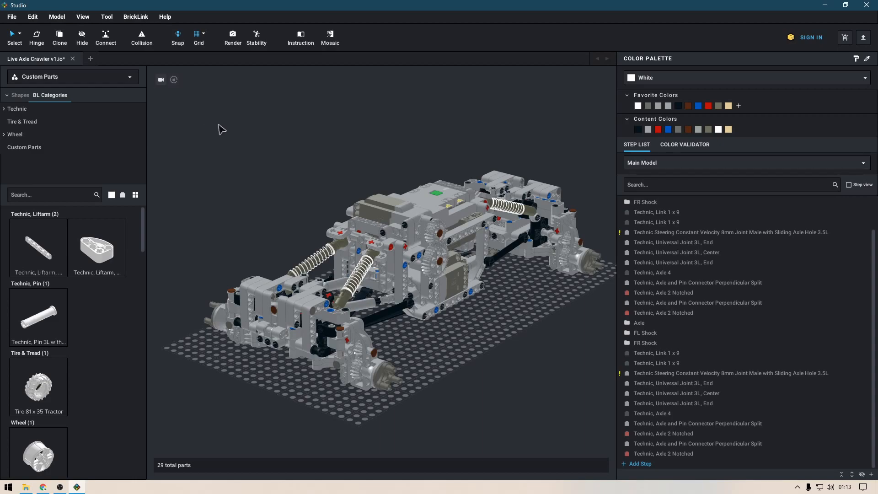
mouse_move(282, 160)
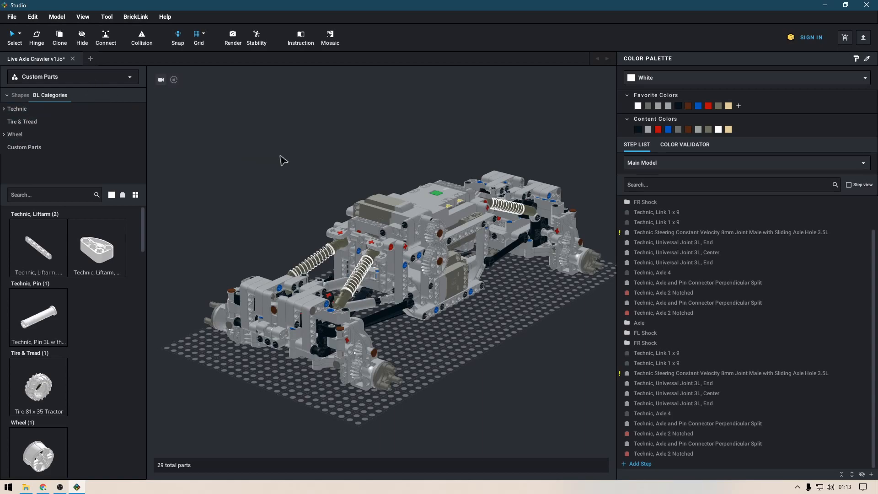
mouse_move(336, 150)
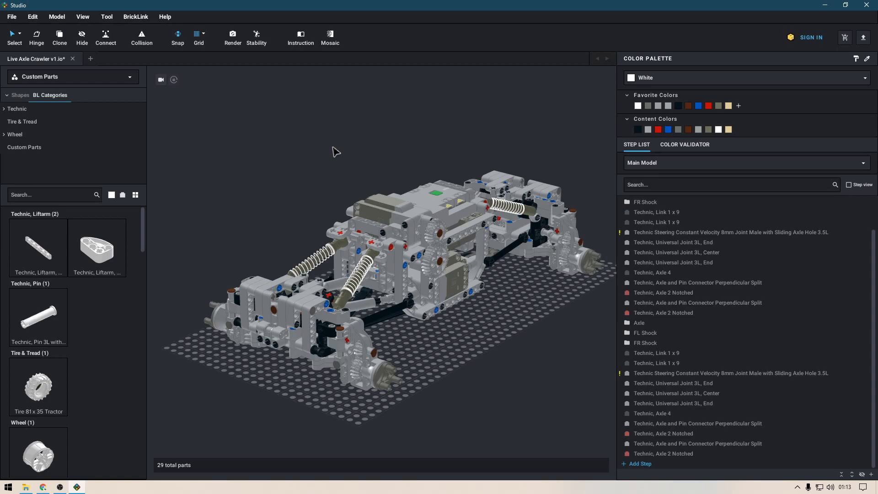
mouse_move(329, 171)
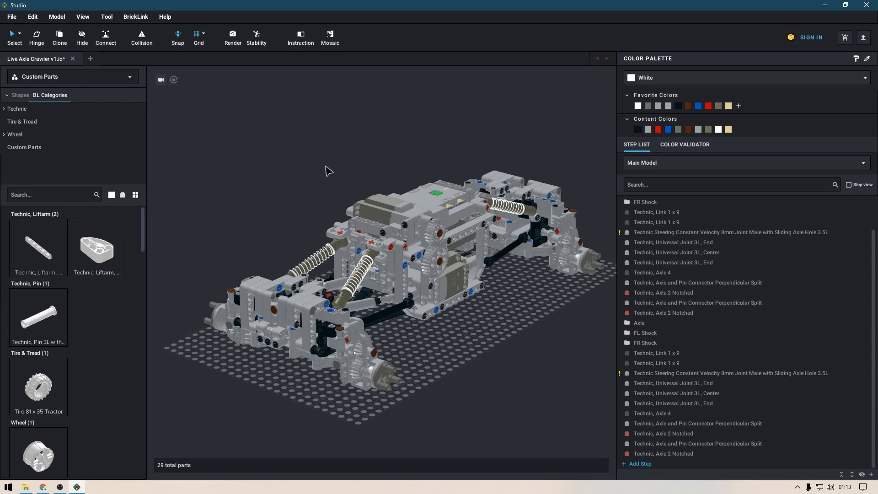
mouse_move(389, 155)
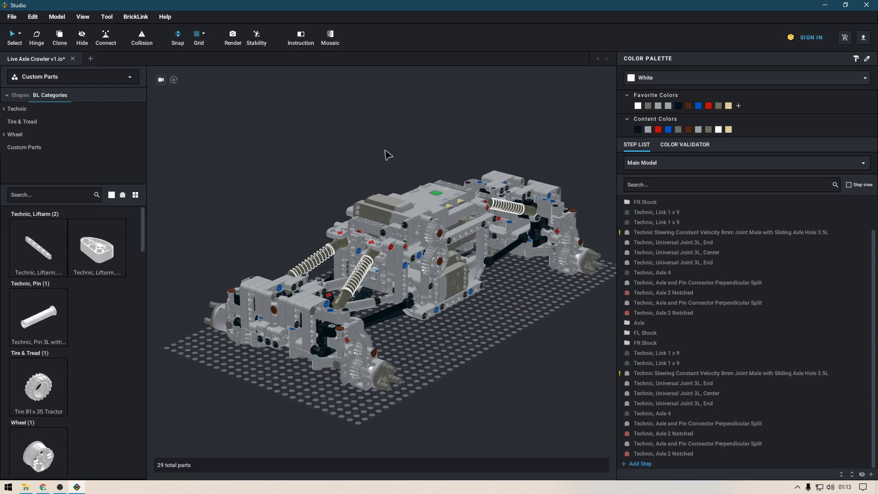
mouse_move(419, 144)
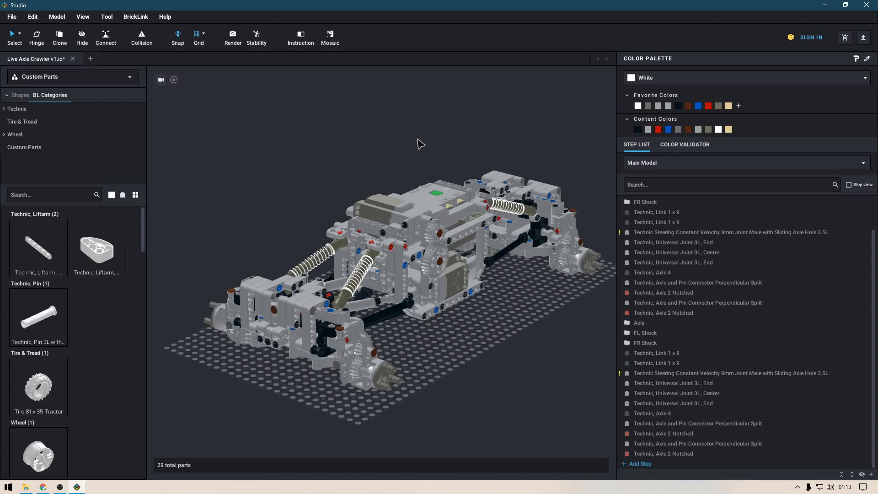
mouse_move(432, 144)
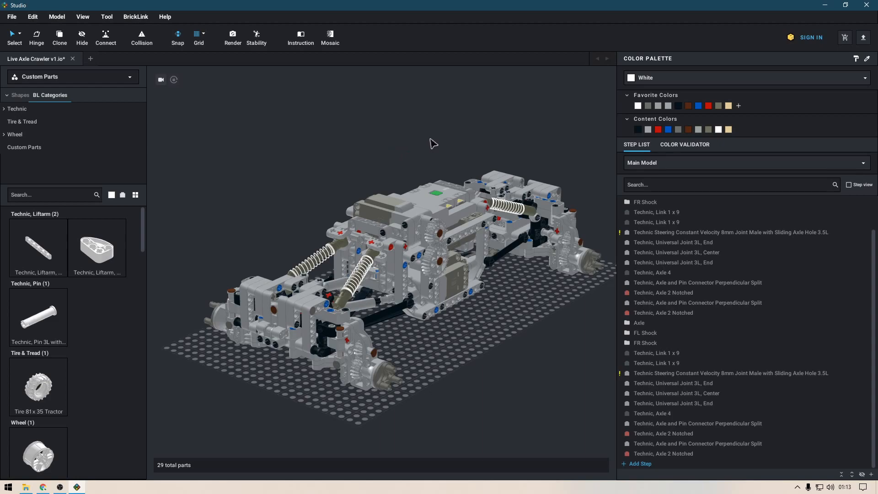
mouse_move(414, 144)
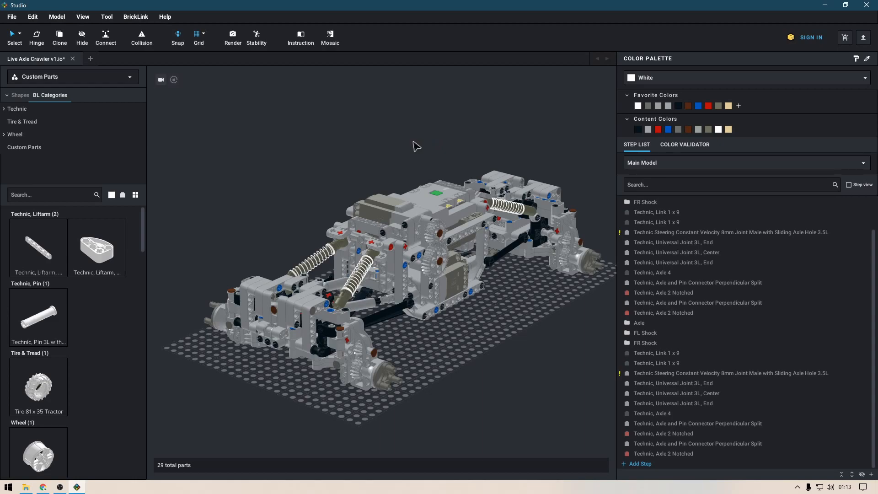
mouse_move(402, 159)
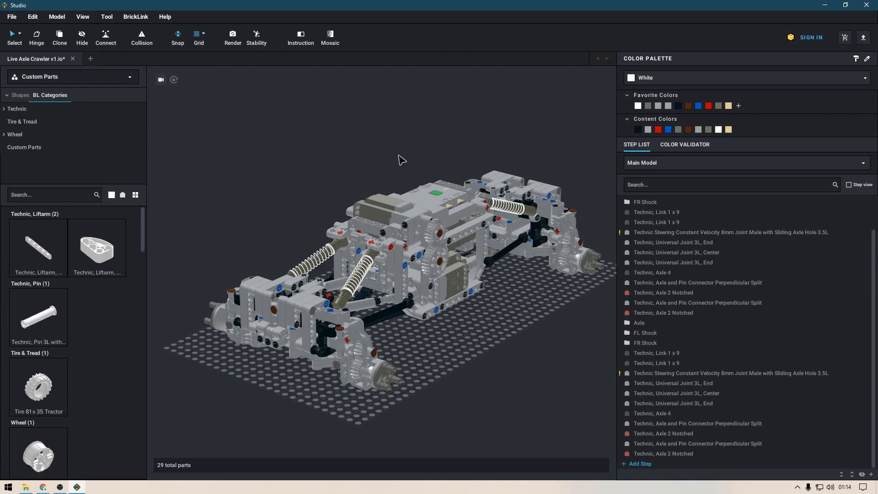
mouse_move(471, 150)
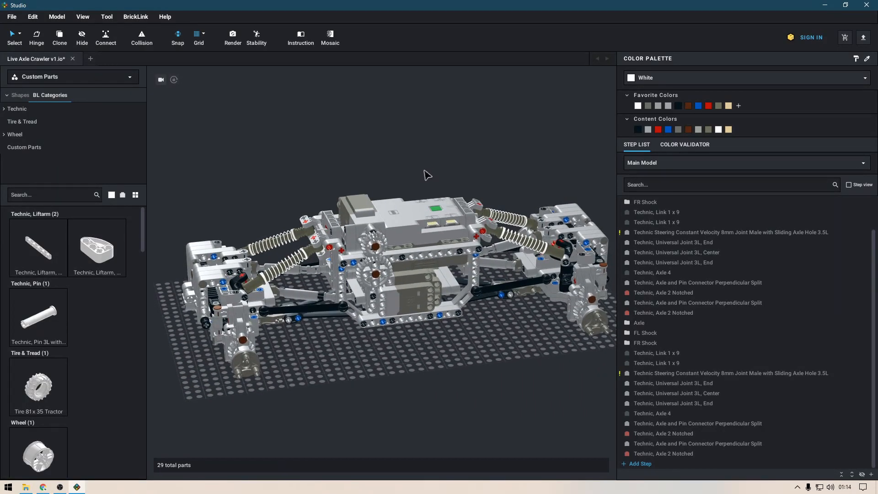
mouse_move(473, 151)
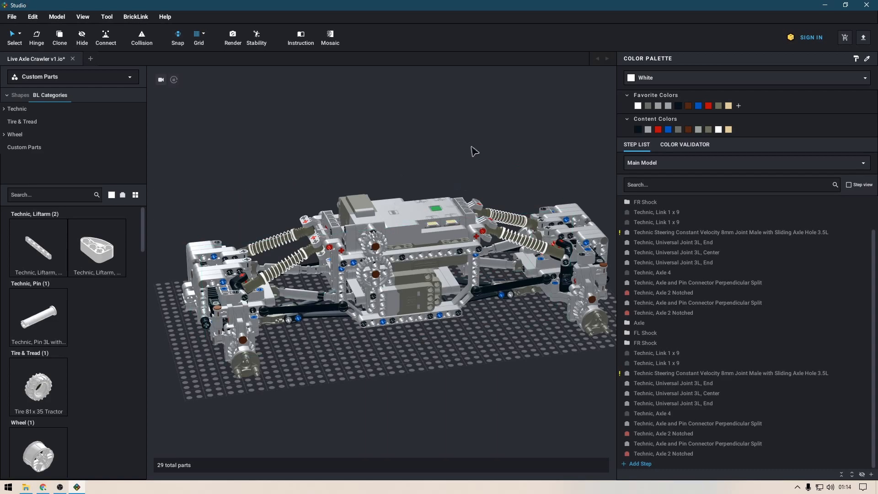